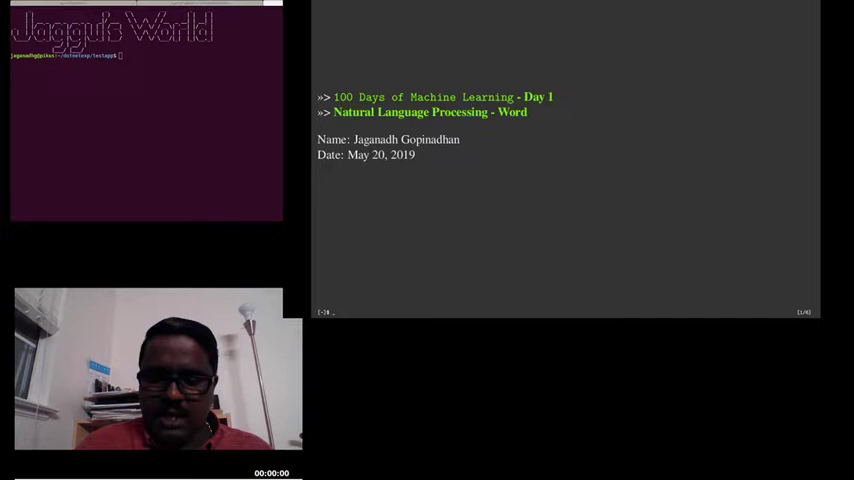
pyautogui.moveTo(848, 164)
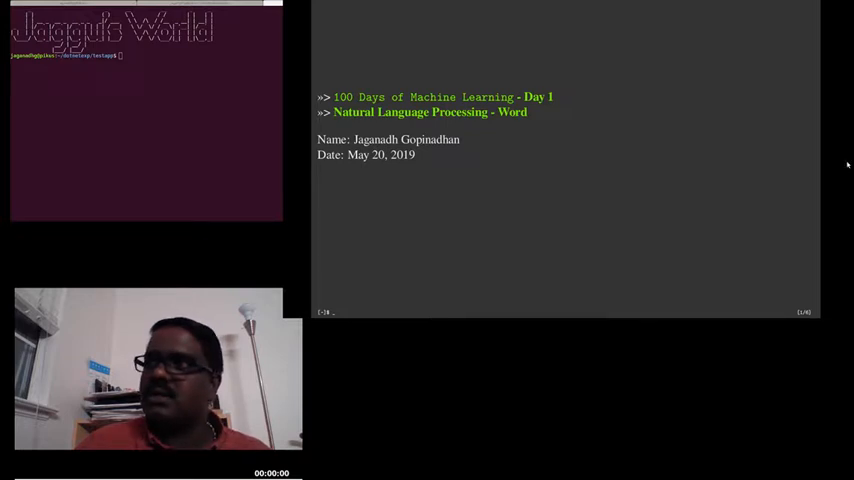
pyautogui.moveTo(724, 148)
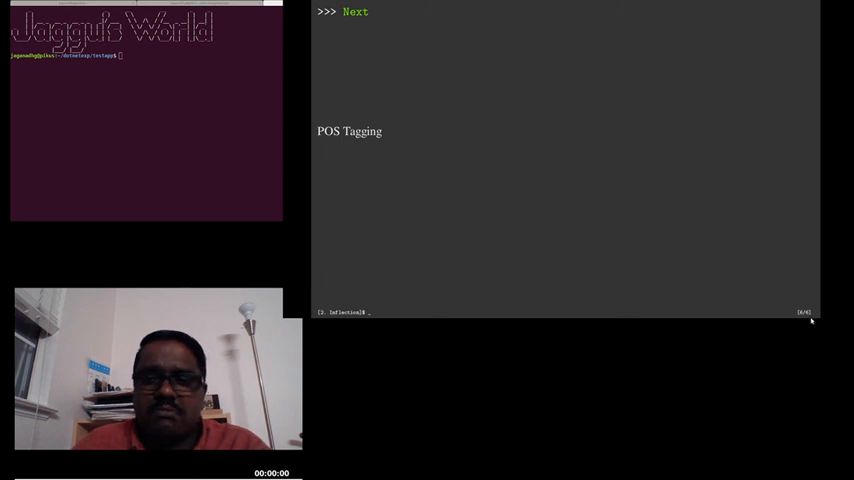
pyautogui.moveTo(720, 320)
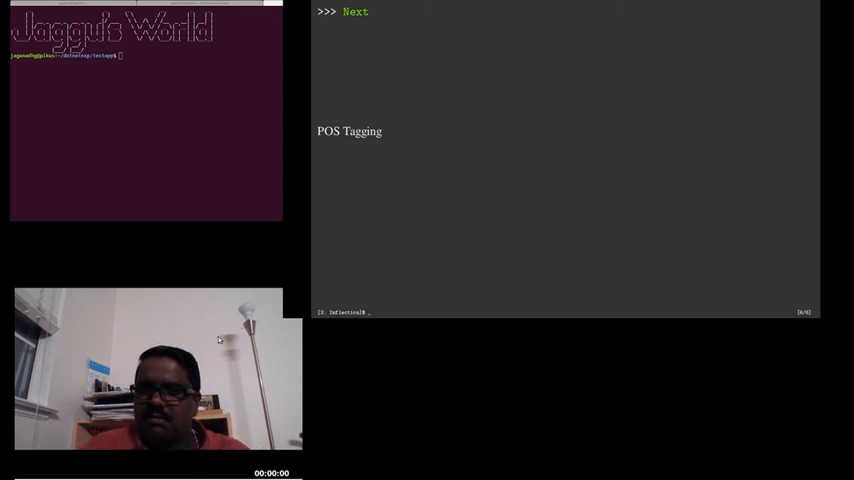
pyautogui.moveTo(204, 370)
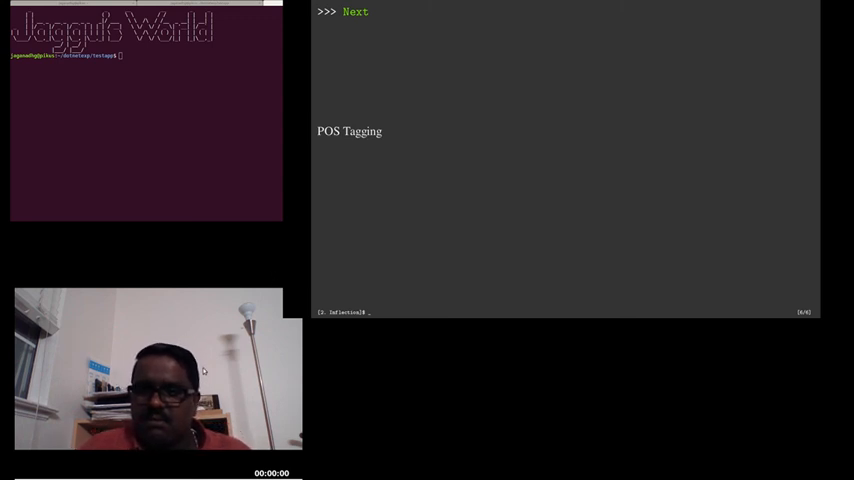